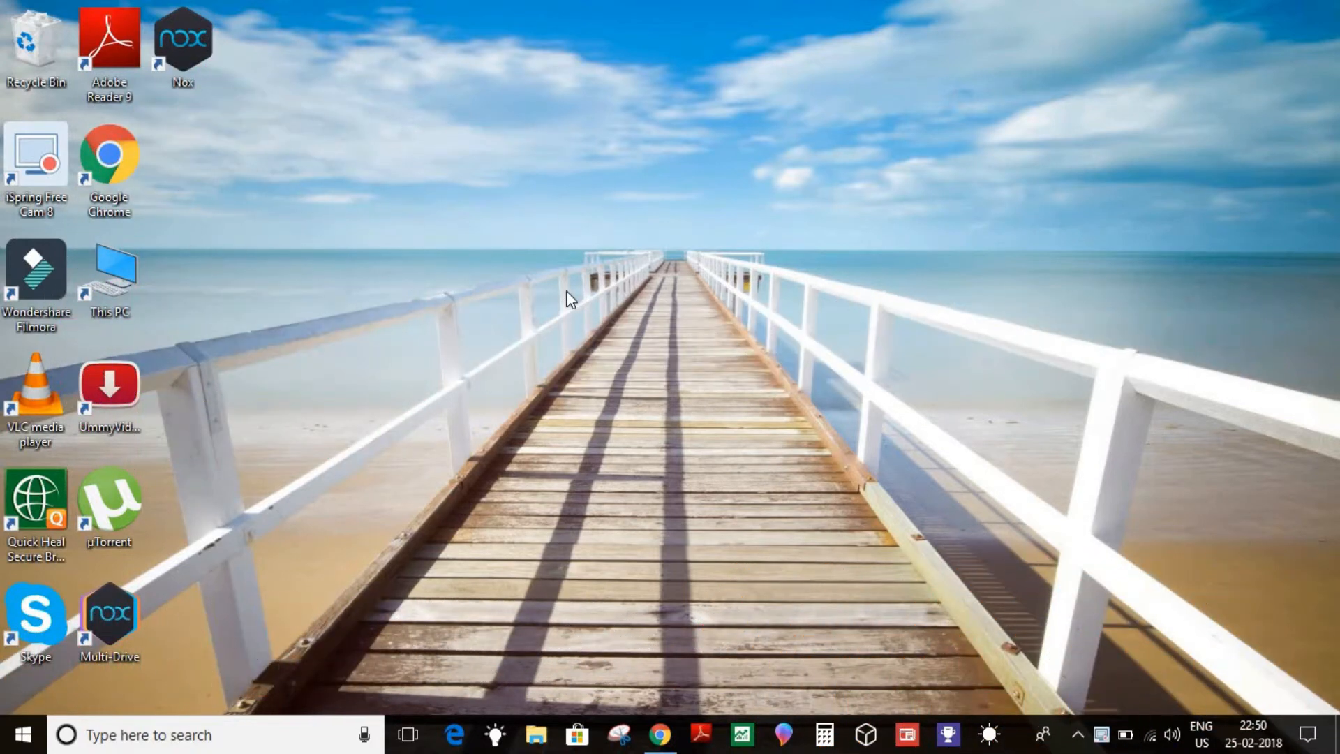
pyautogui.moveTo(618, 294)
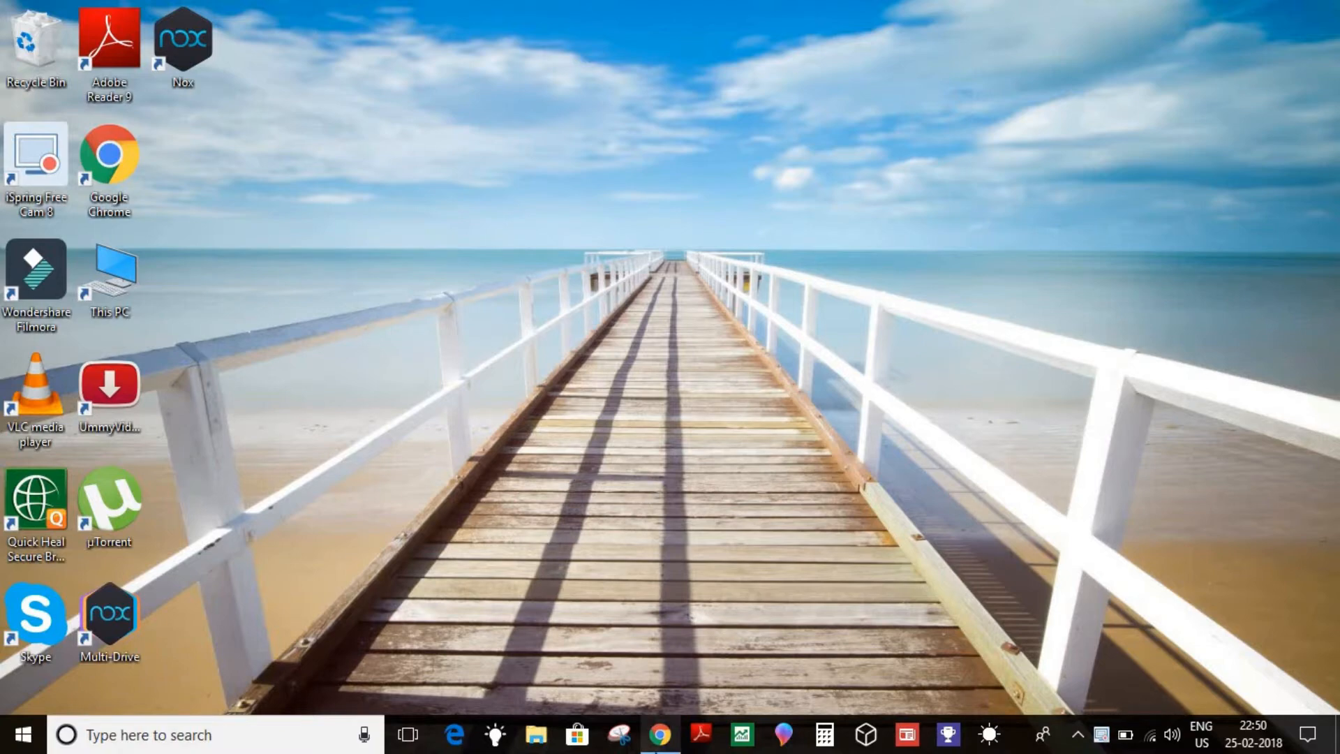
# Launch Chrome and reach the Web Store Extensions page via Apps in a new tab
pyautogui.click(659, 734)
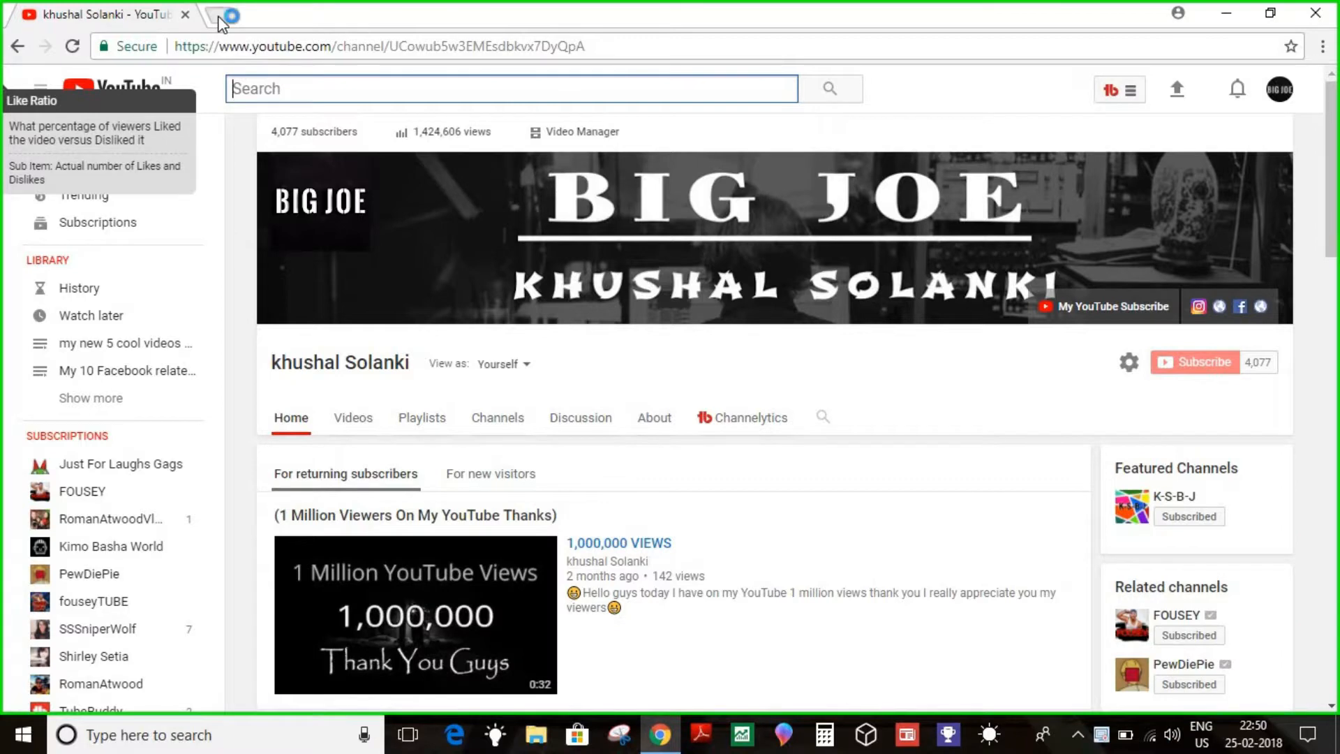
pyautogui.click(224, 15)
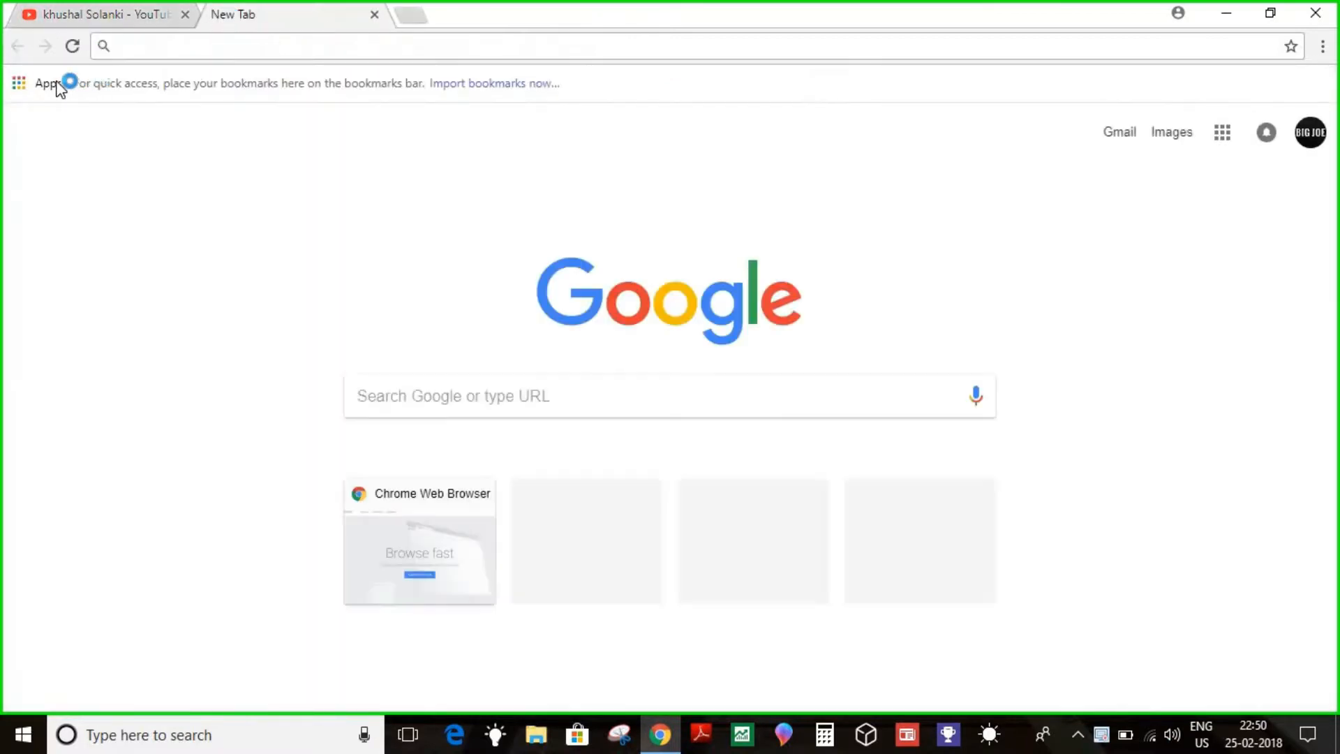
pyautogui.click(41, 83)
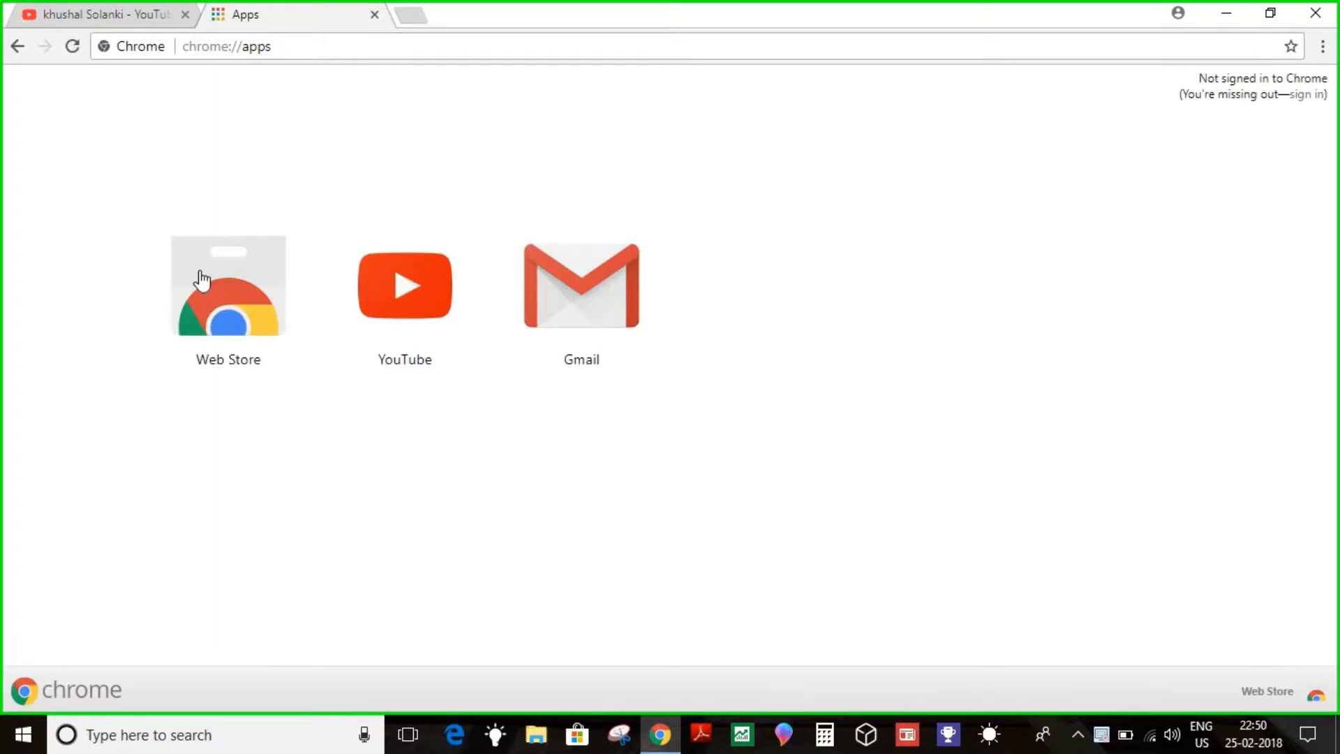
pyautogui.click(229, 286)
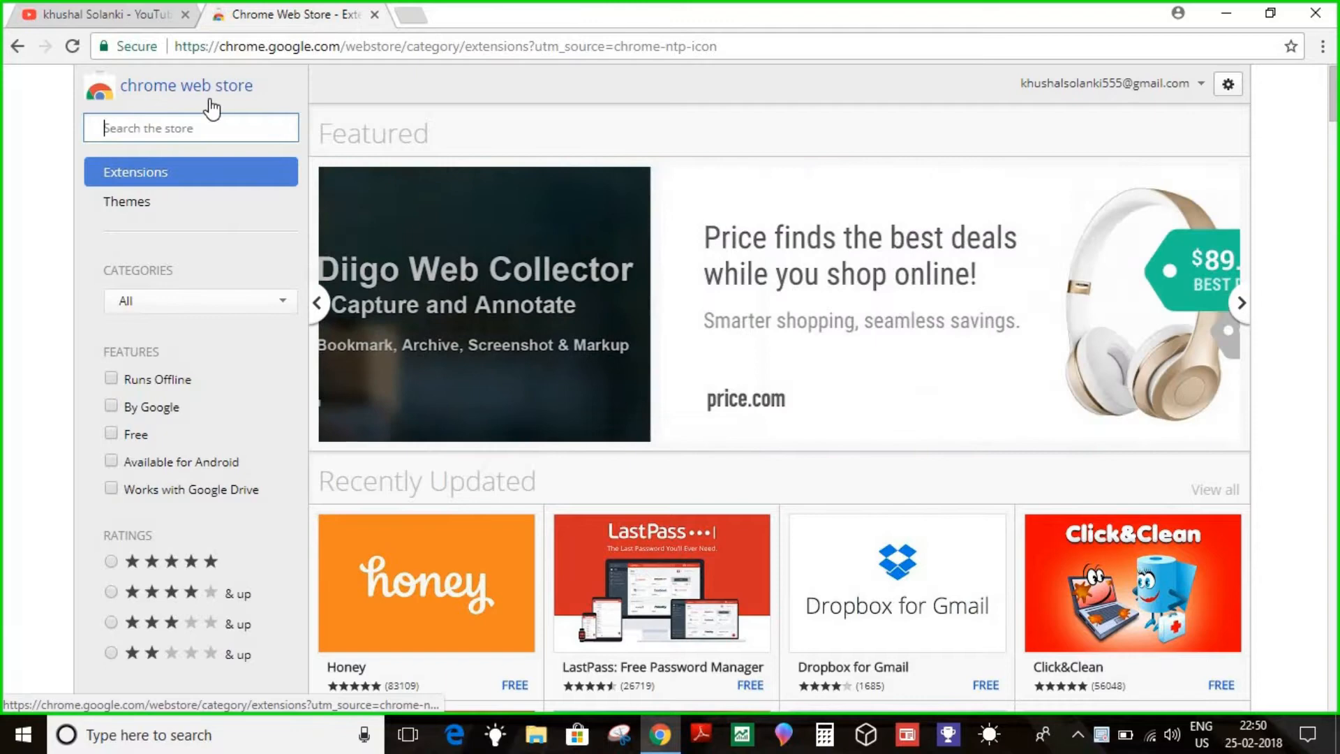
# Search the store for 'adblock' and view the AdBlock extension's screenshots
pyautogui.write('ad')
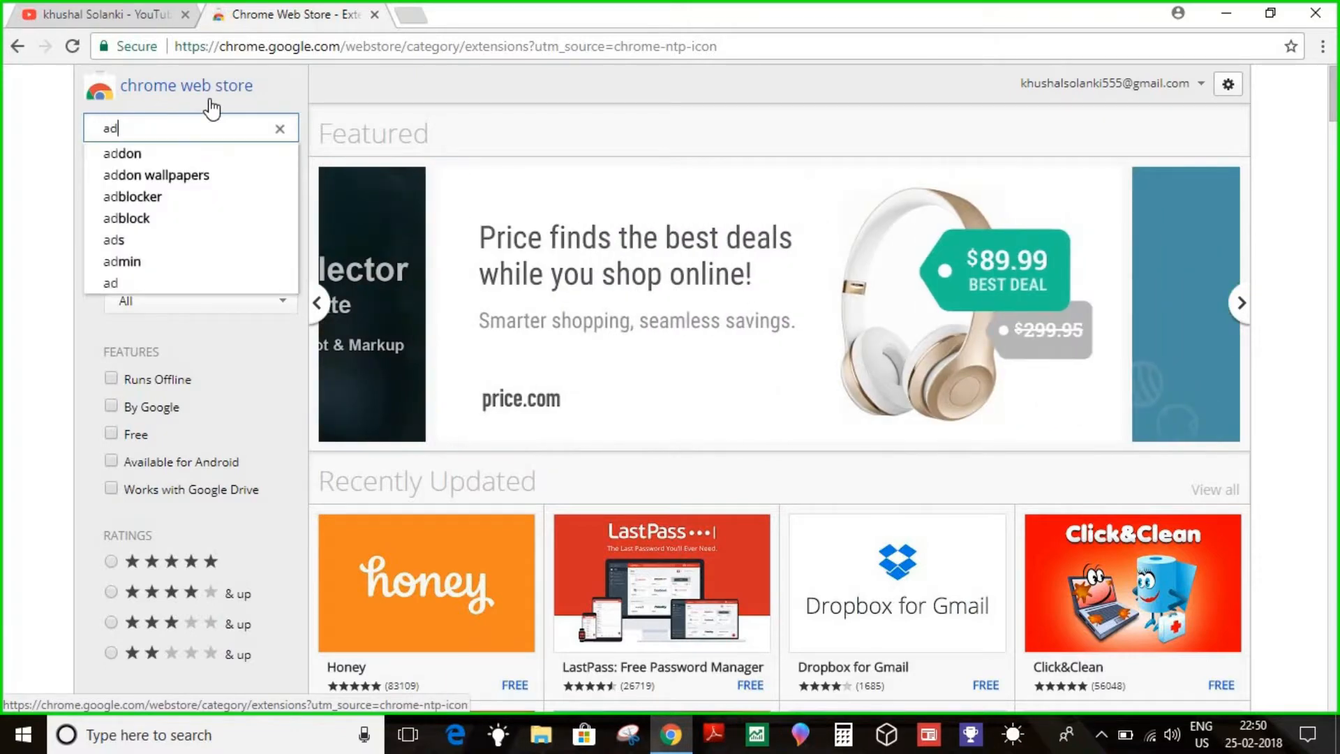
pyautogui.moveTo(121, 261)
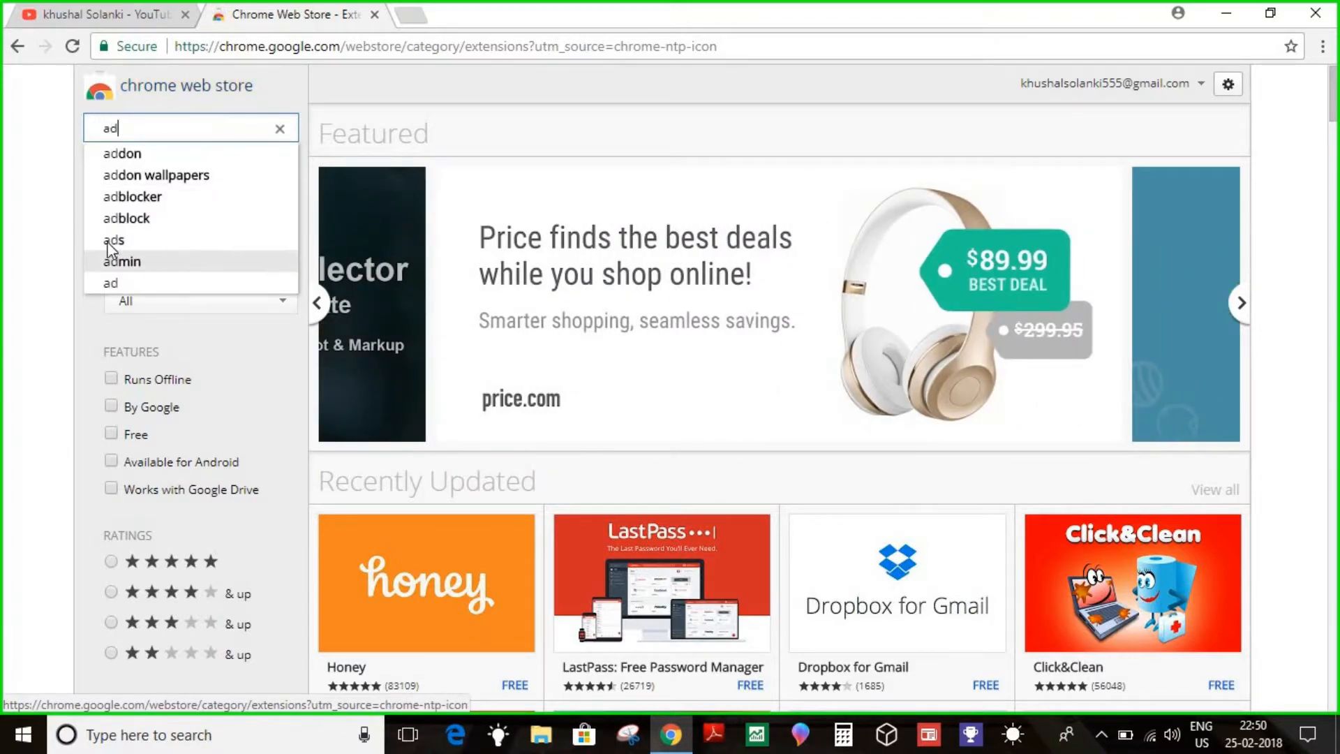
pyautogui.click(133, 196)
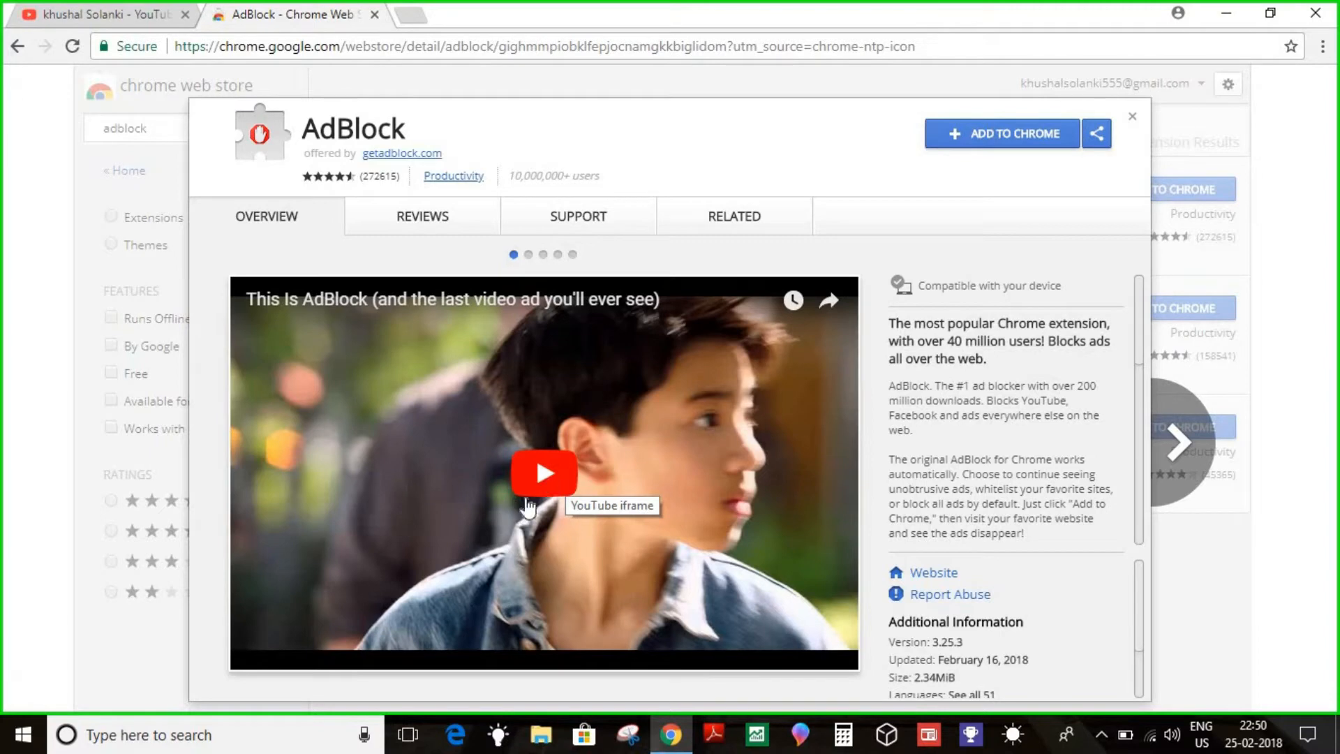
pyautogui.moveTo(530, 262)
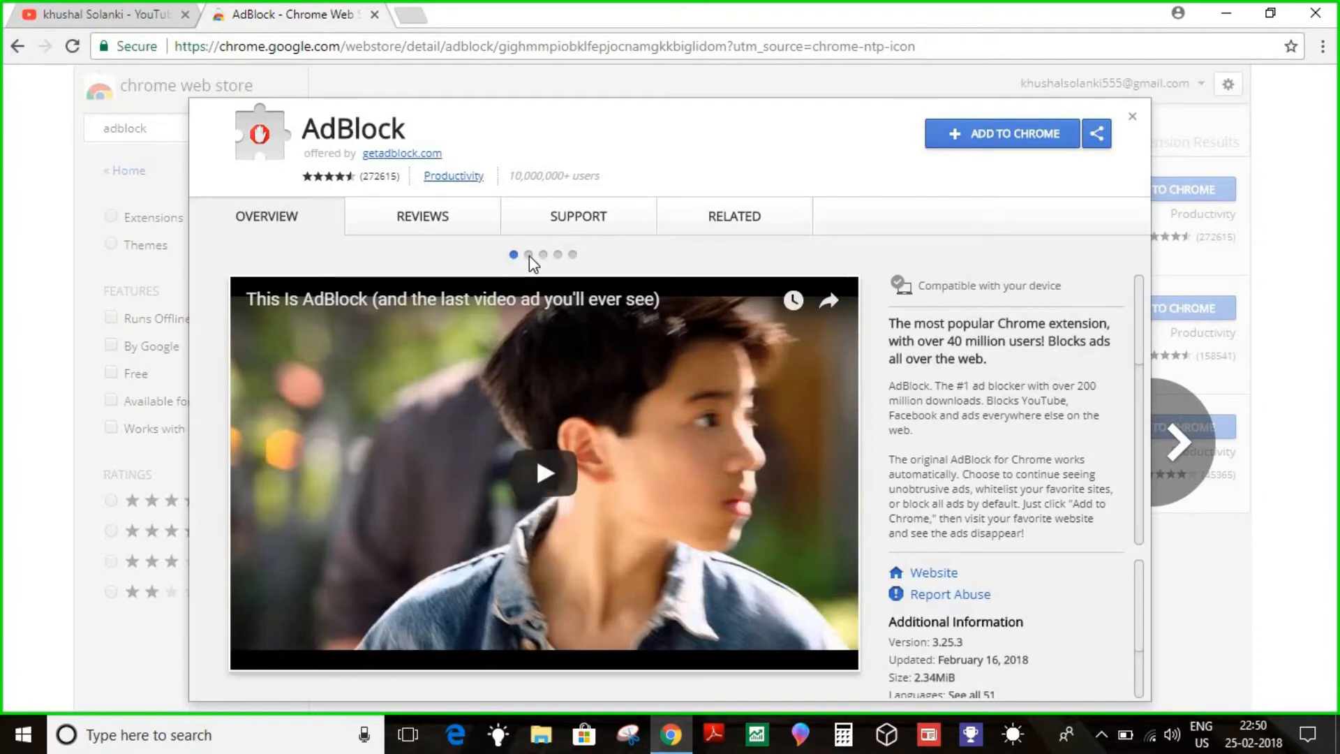
pyautogui.click(529, 254)
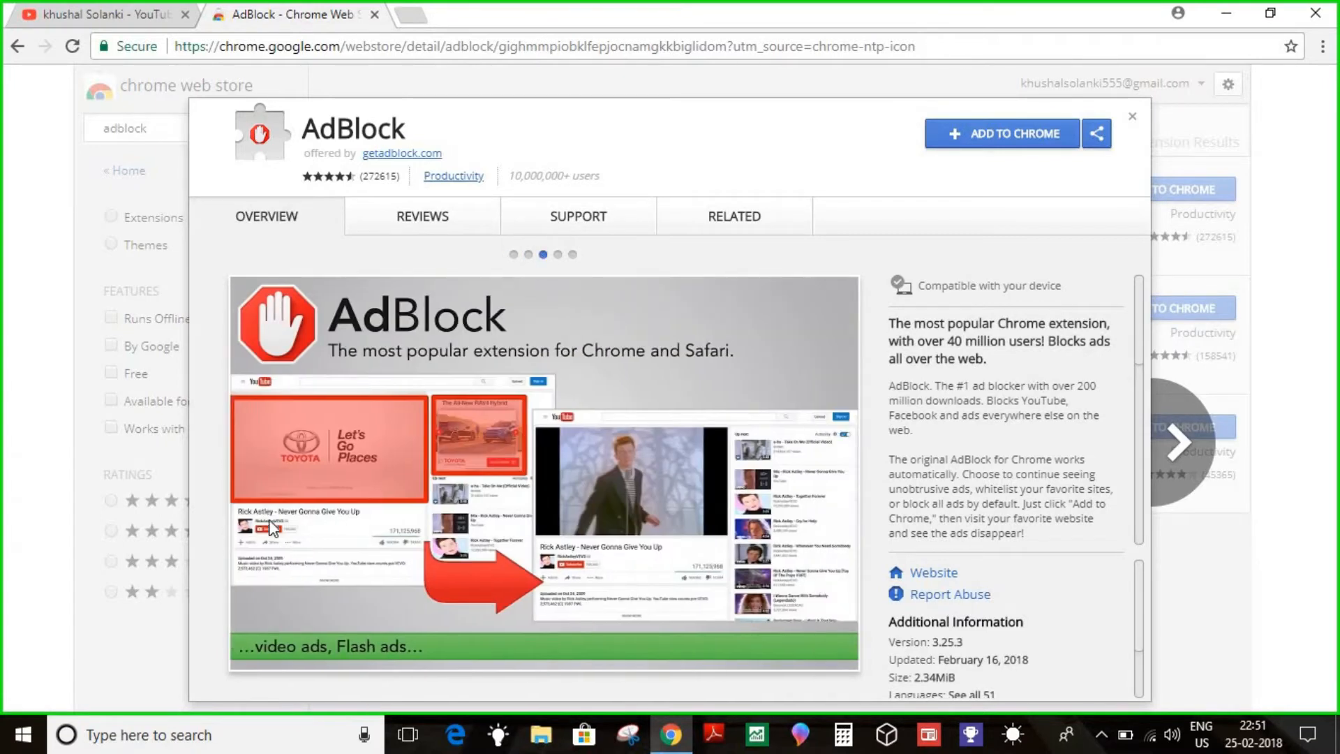
pyautogui.moveTo(307, 487)
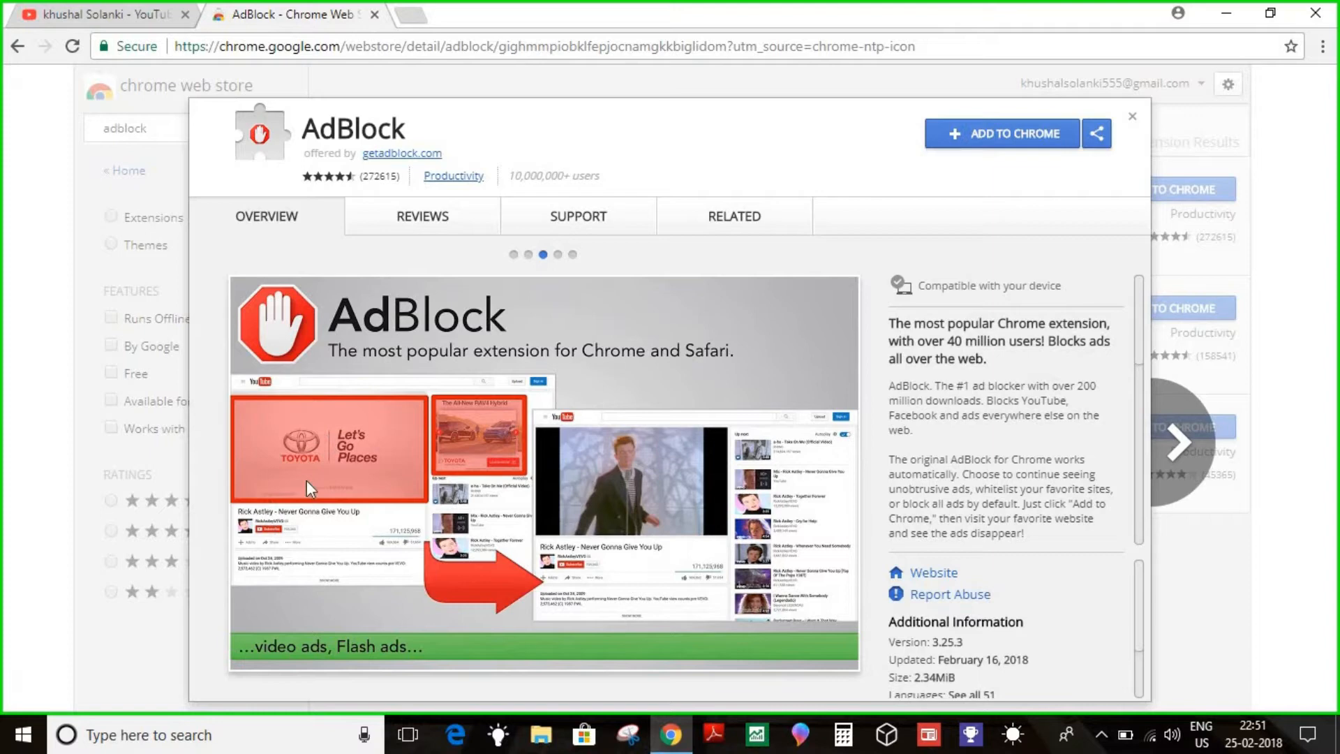
pyautogui.moveTo(456, 490)
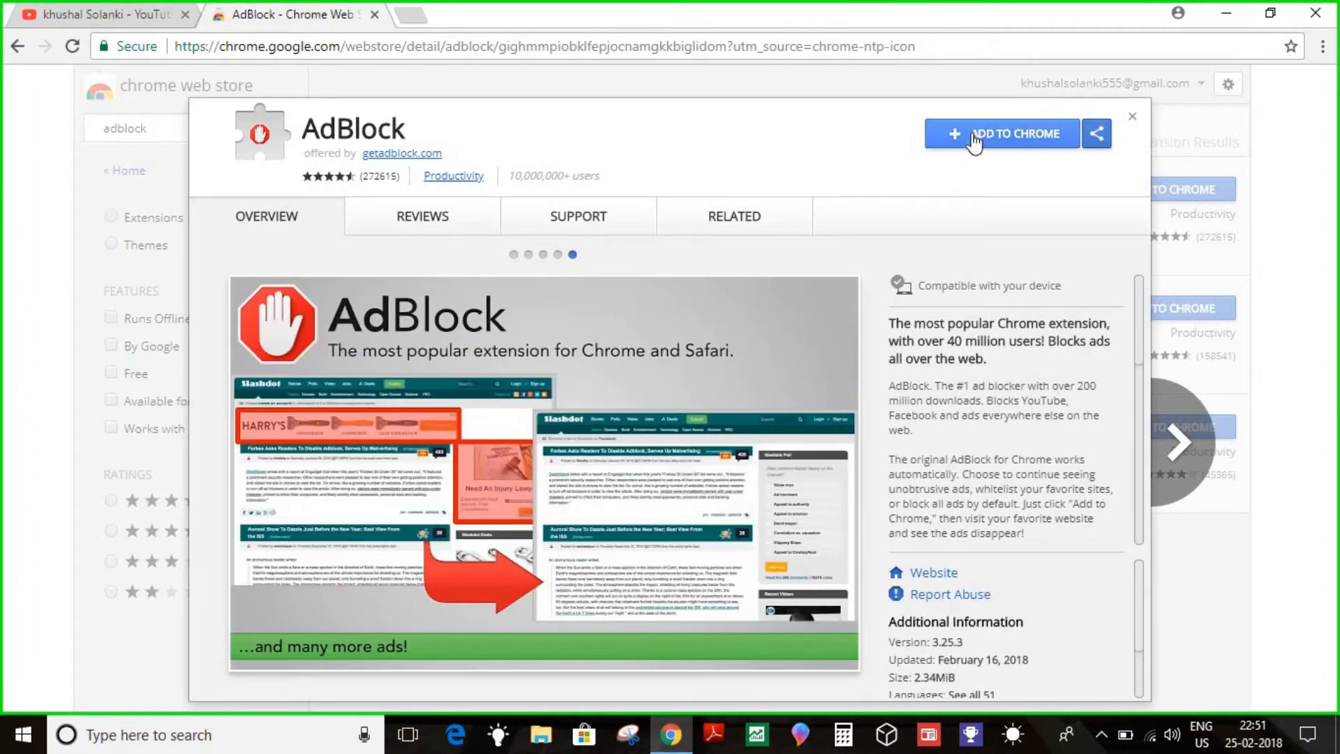
# Add AdBlock to Chrome via Add extension, then view its Related extensions list
pyautogui.click(1001, 133)
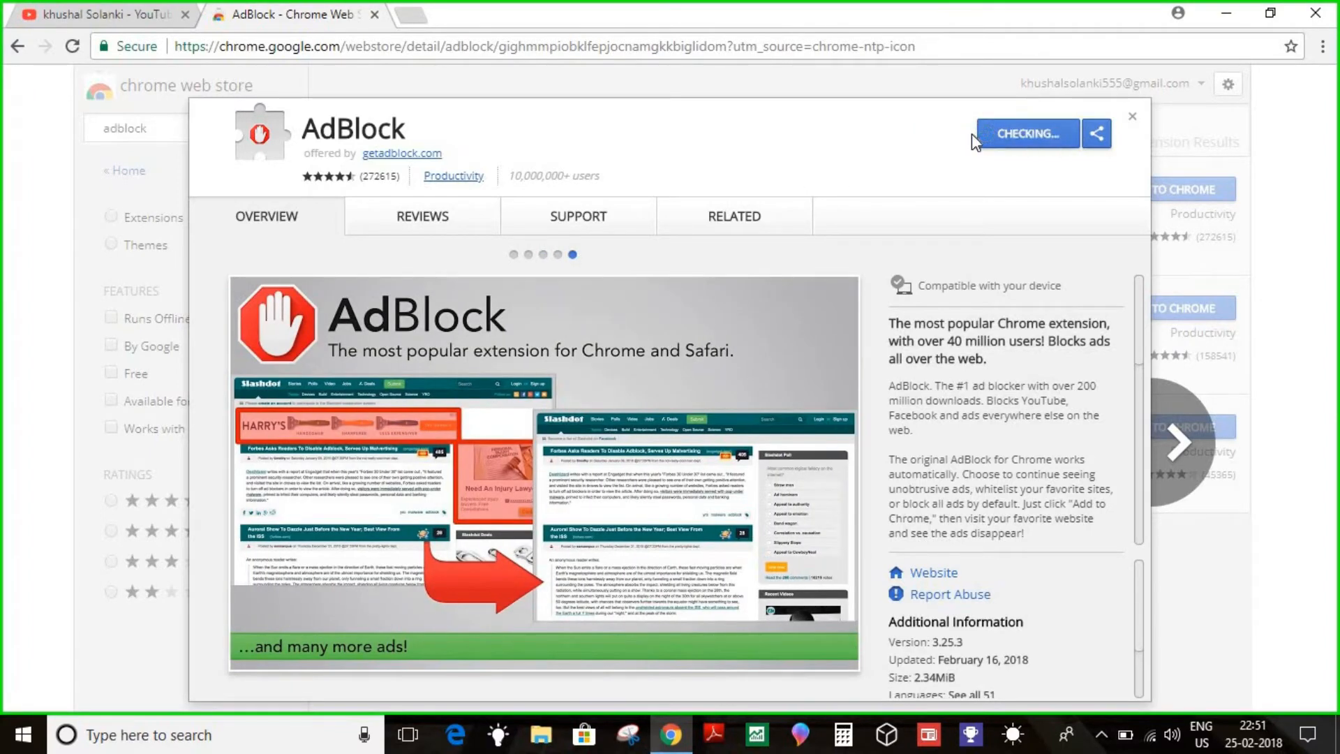
pyautogui.click(1027, 133)
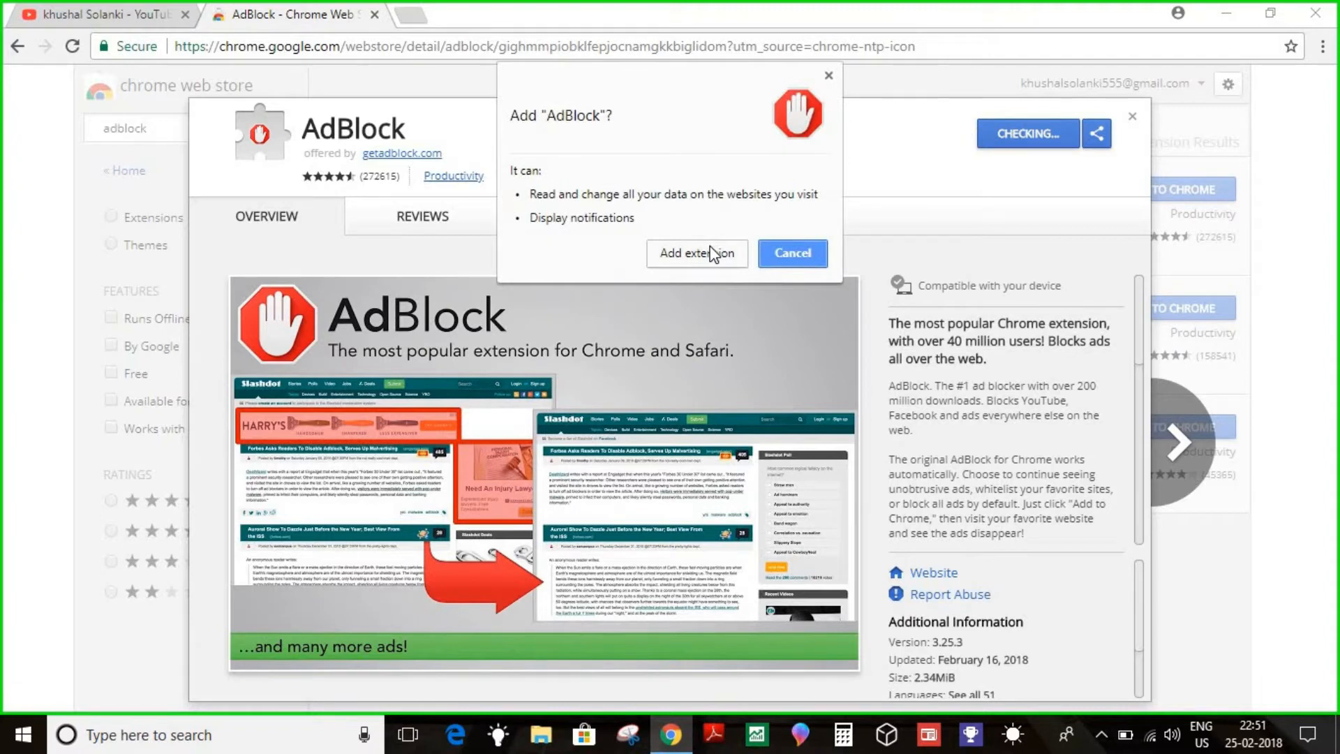
pyautogui.click(791, 252)
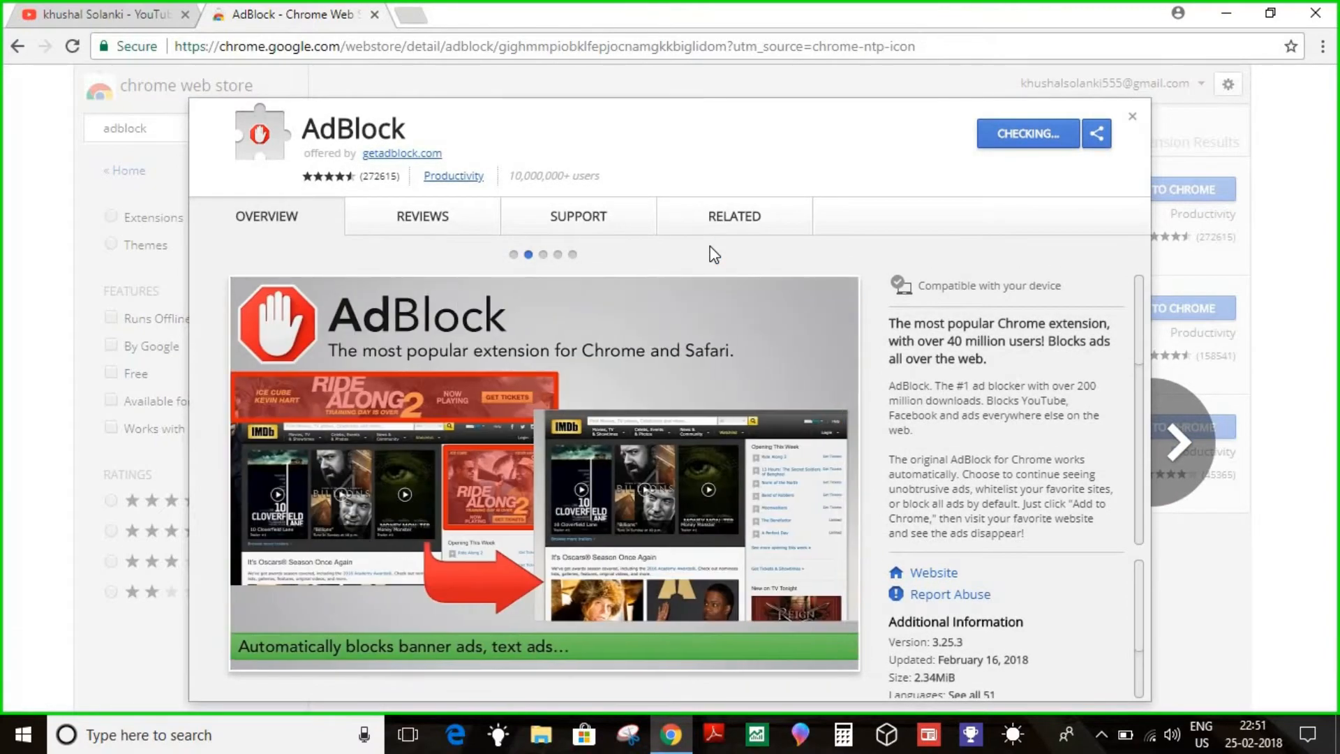
pyautogui.click(1027, 133)
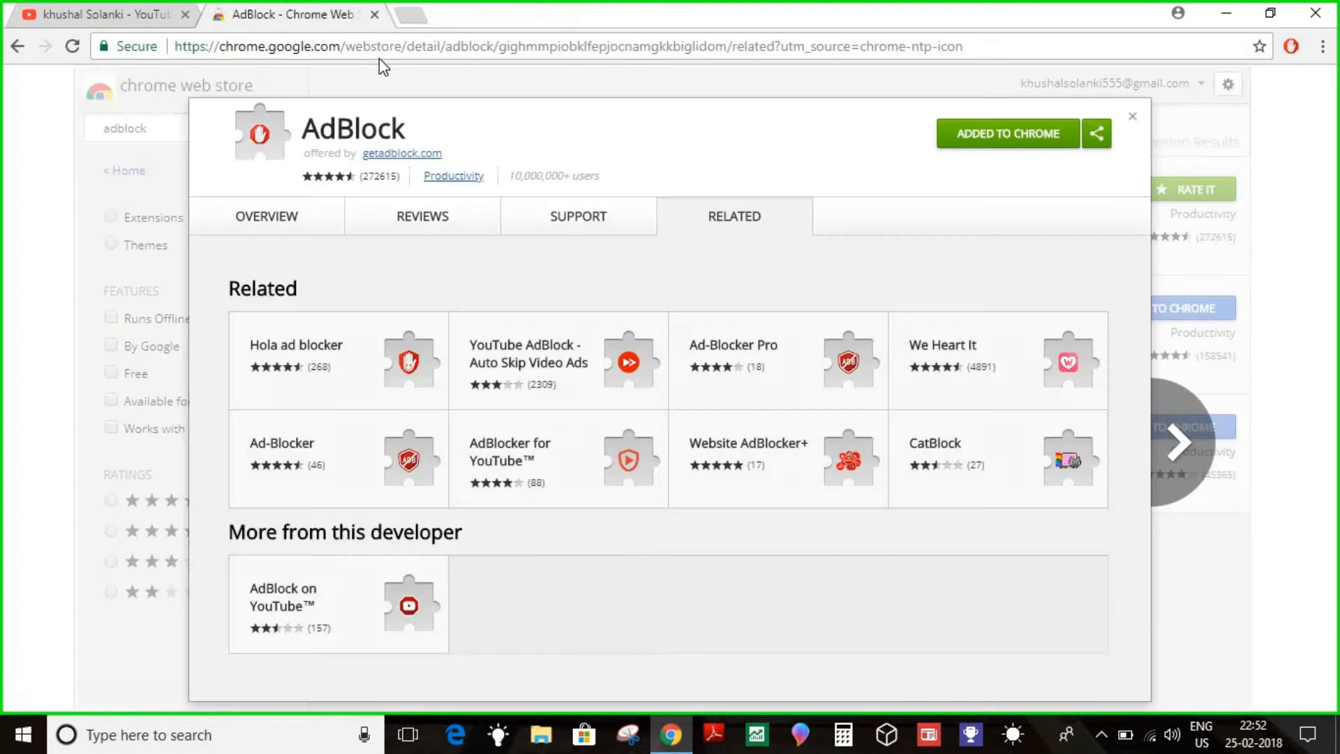
# On the YouTube channel tab, open the AdBlock toolbar menu showing 0 ads blocked
pyautogui.click(102, 14)
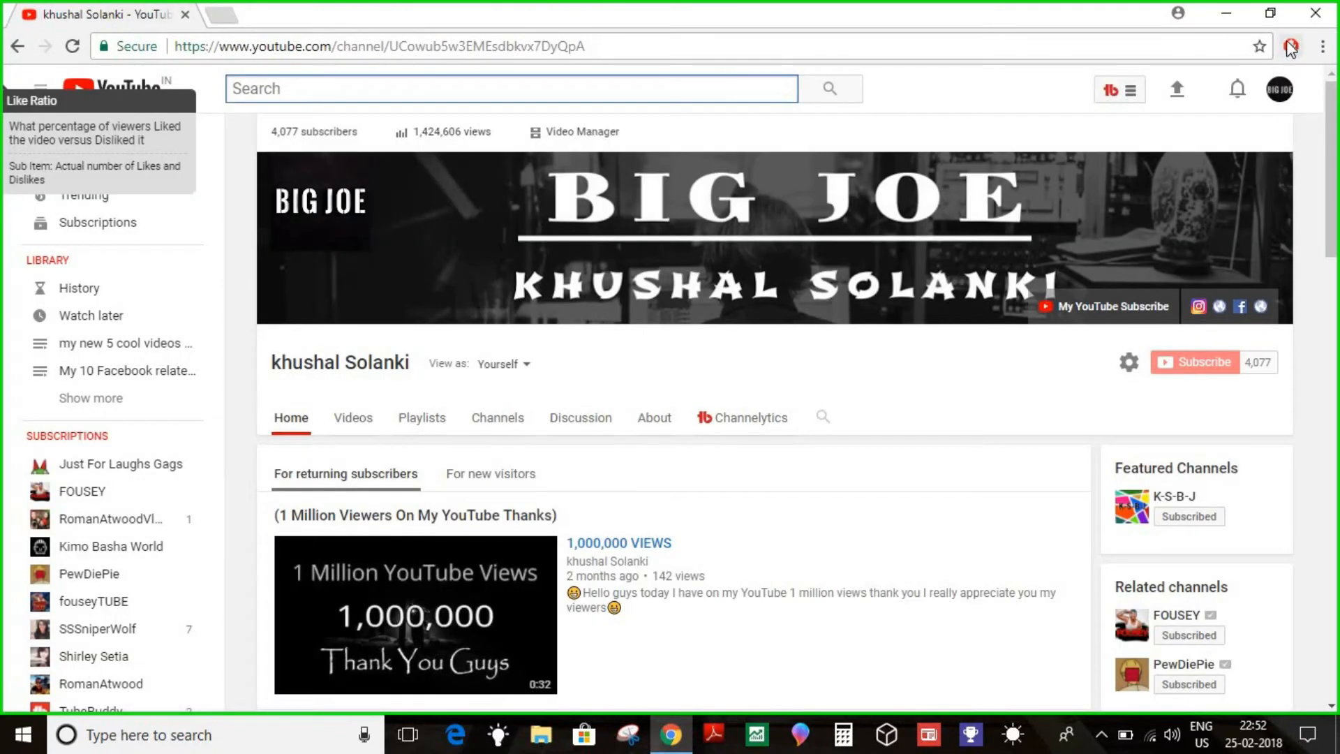
pyautogui.click(1290, 46)
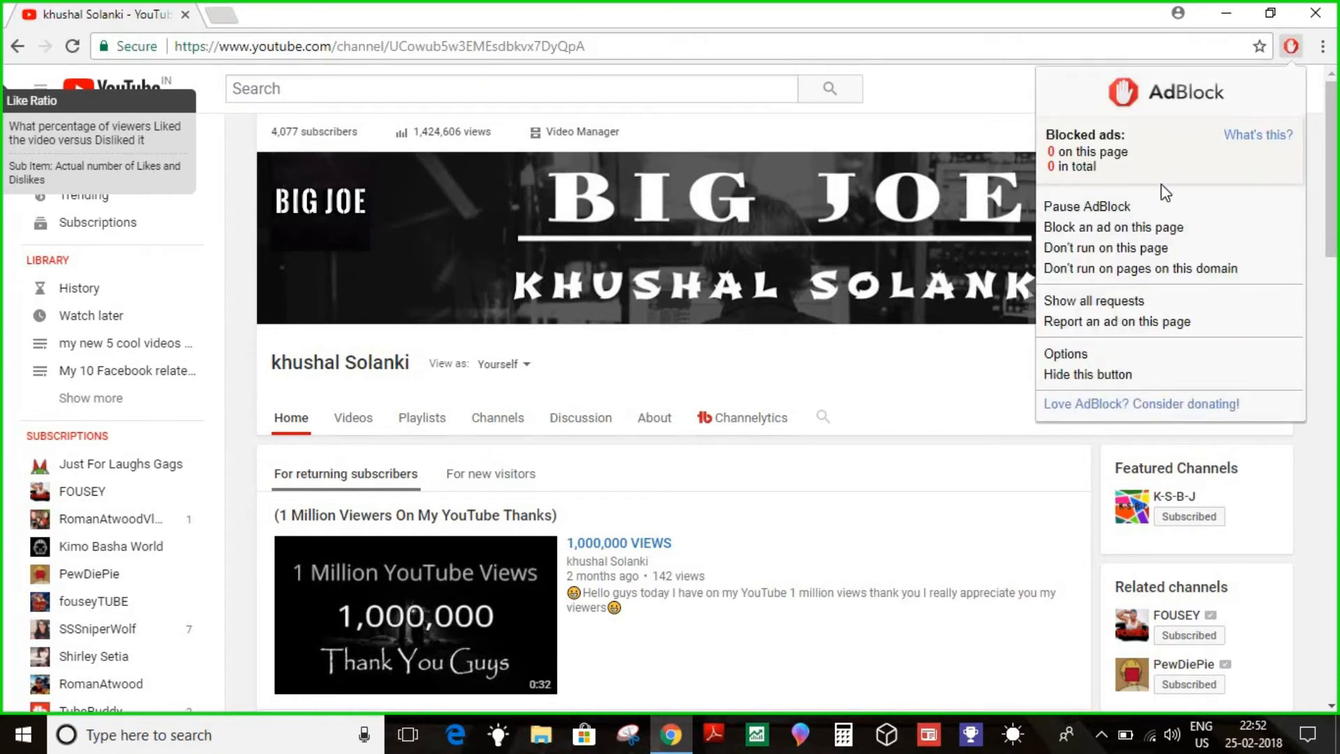
pyautogui.moveTo(1064, 244)
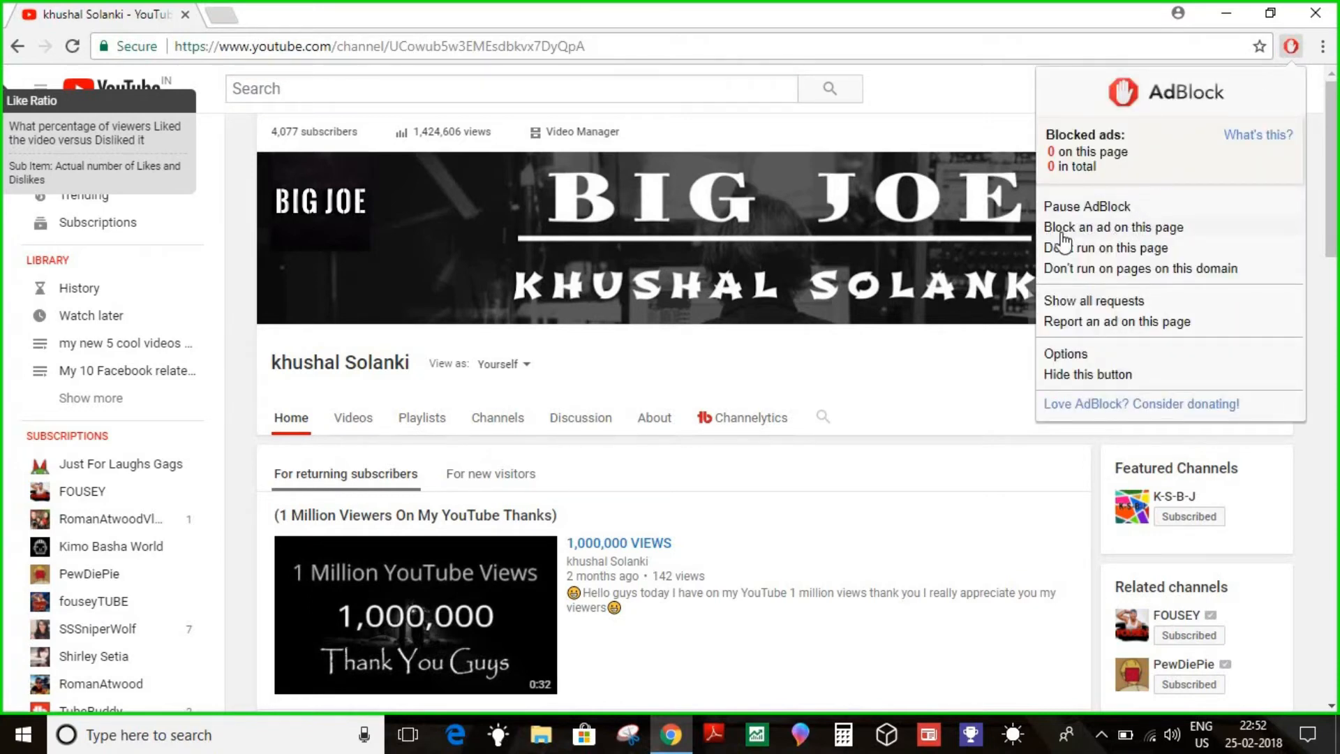
pyautogui.moveTo(1066, 261)
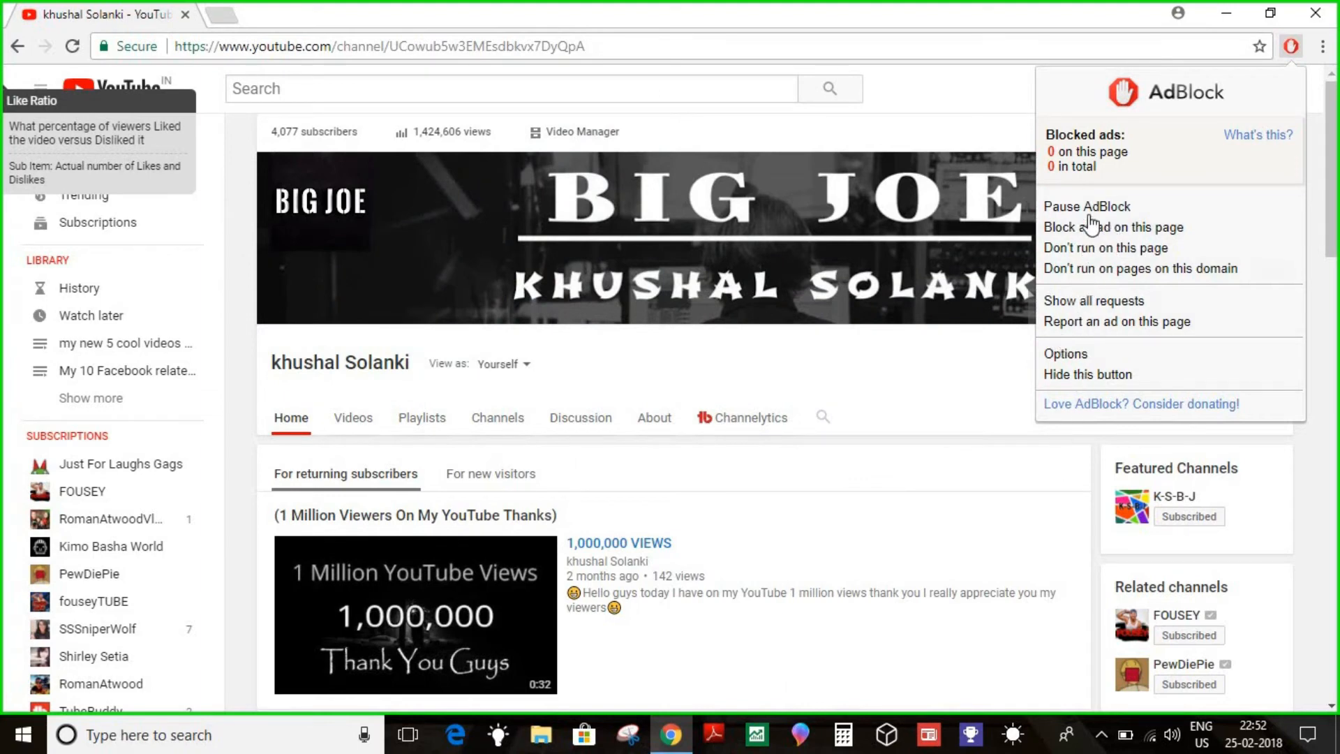
pyautogui.moveTo(1079, 378)
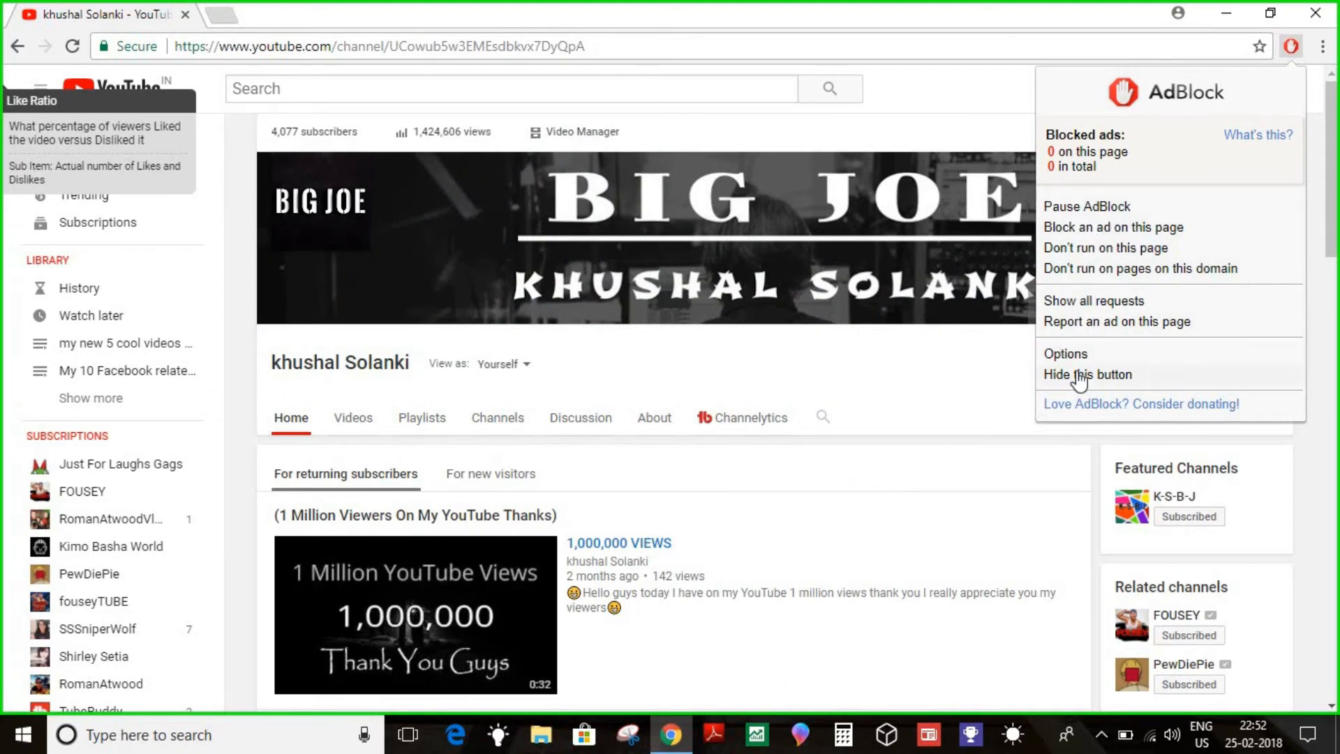